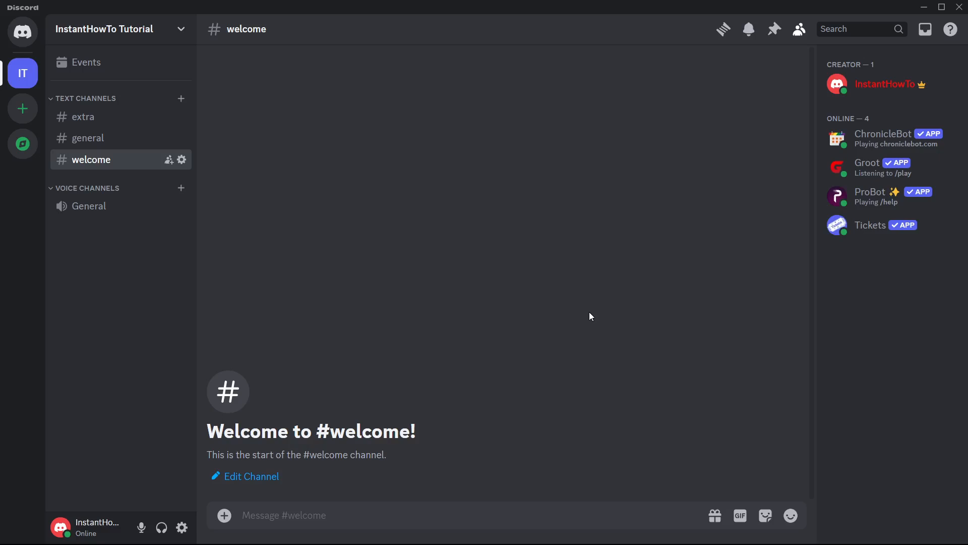
{"action": "mouse_move", "coordinate": [538, 276]}
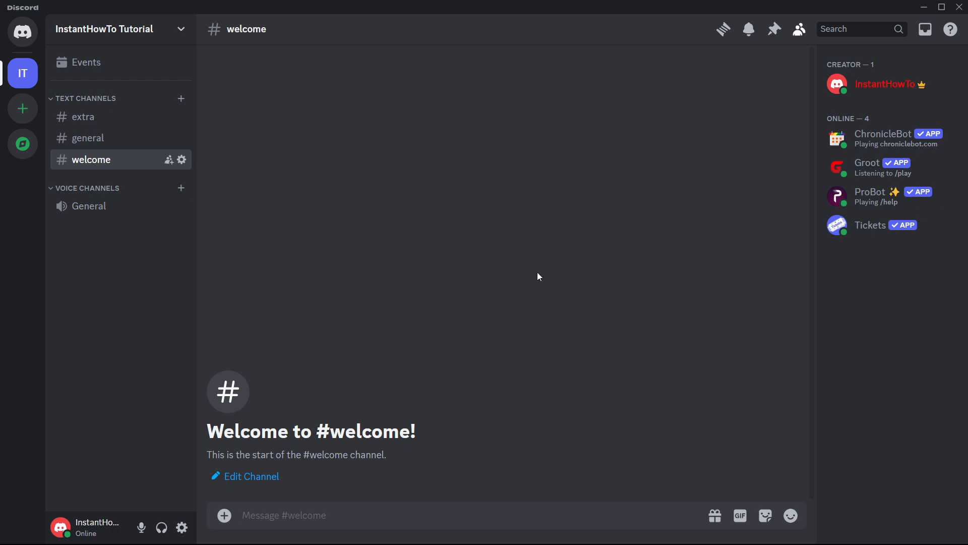
{"action": "mouse_move", "coordinate": [568, 208]}
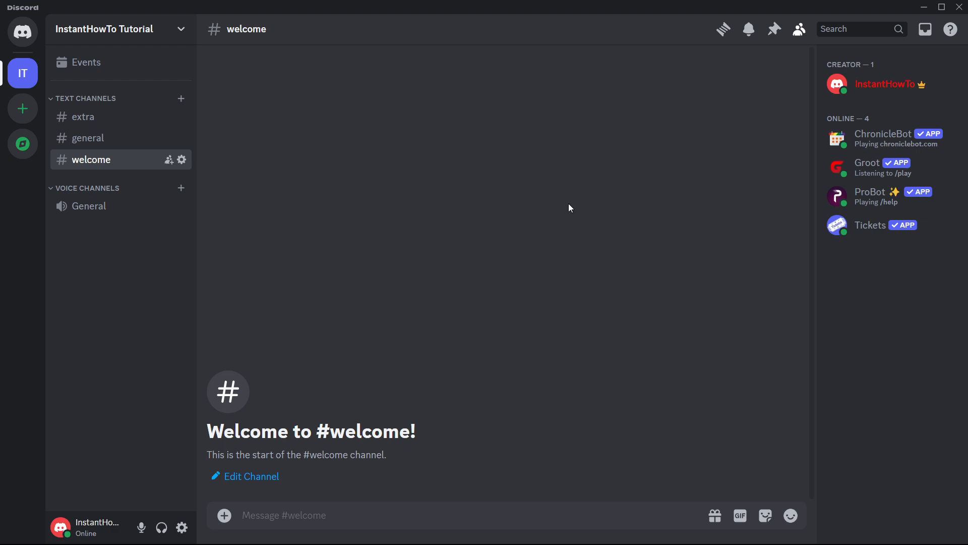
{"action": "mouse_move", "coordinate": [523, 192]}
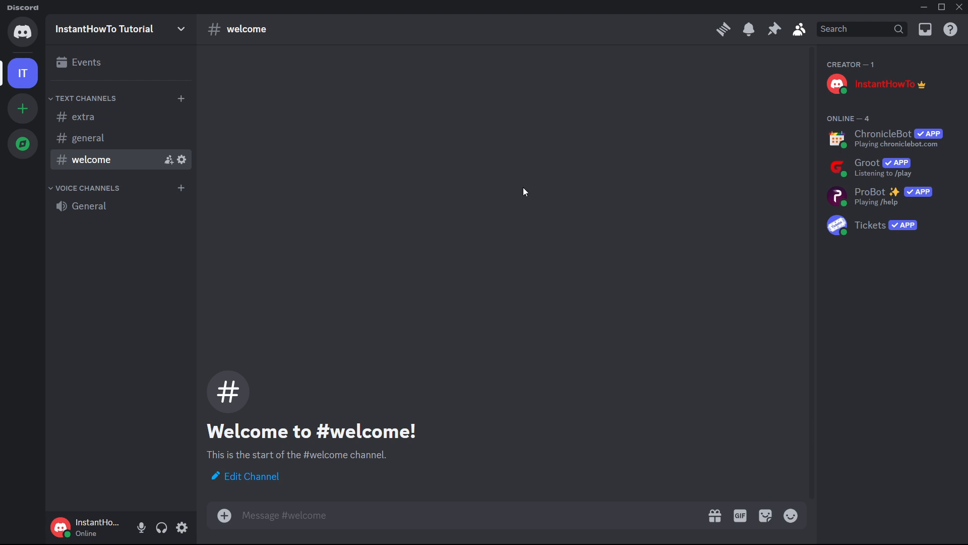
{"action": "mouse_move", "coordinate": [142, 527]}
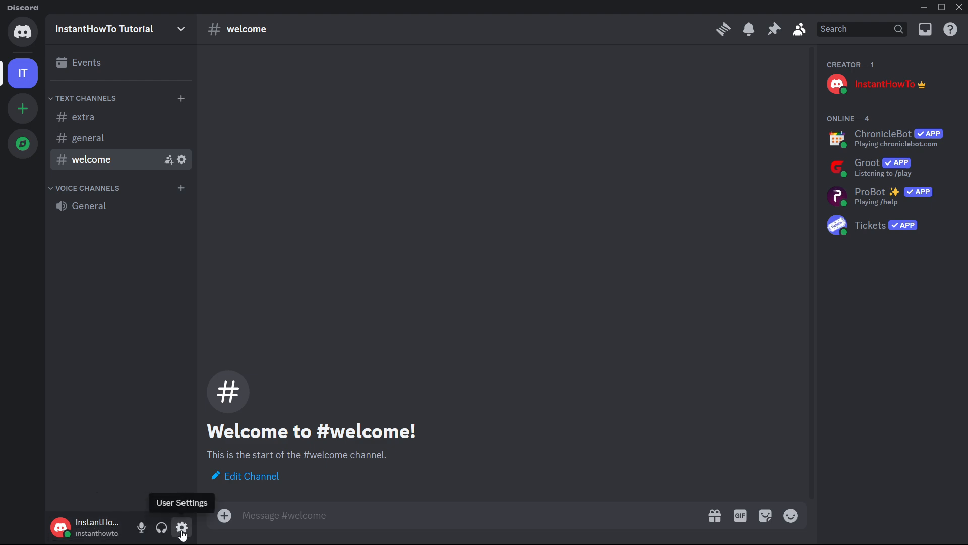
Step: Open user settings from the gear icon and scroll the settings sidebar
{"action": "left_click", "coordinate": [182, 527]}
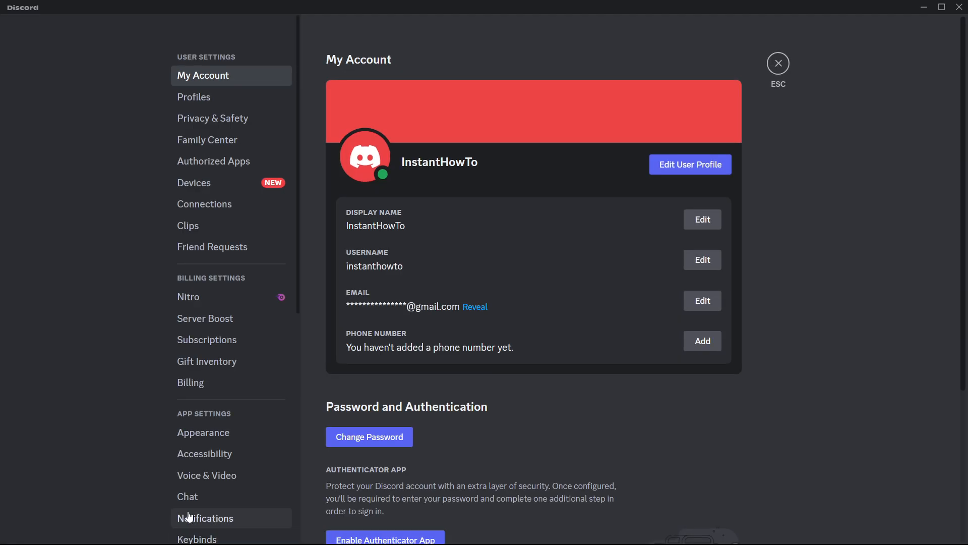
{"action": "scroll", "scroll_direction": "down", "scroll_amount": 3}
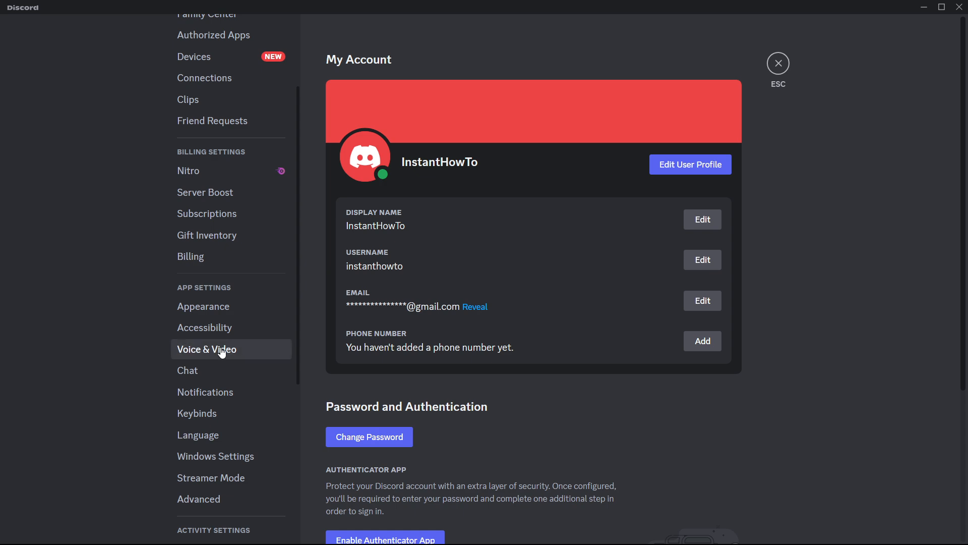
Step: Show the Voice & Video settings down to the Advanced and debugging options
{"action": "left_click", "coordinate": [207, 349]}
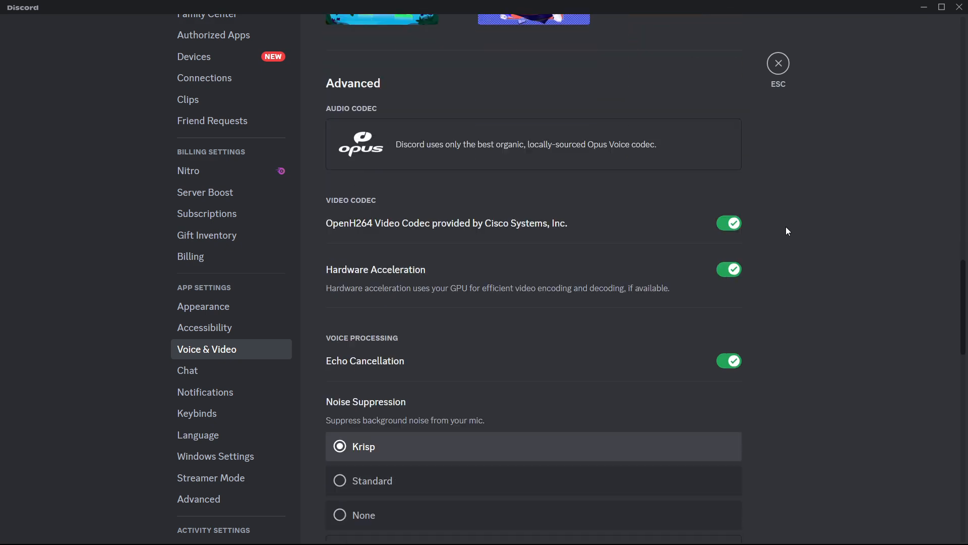
{"action": "scroll", "scroll_direction": "down", "scroll_amount": 3}
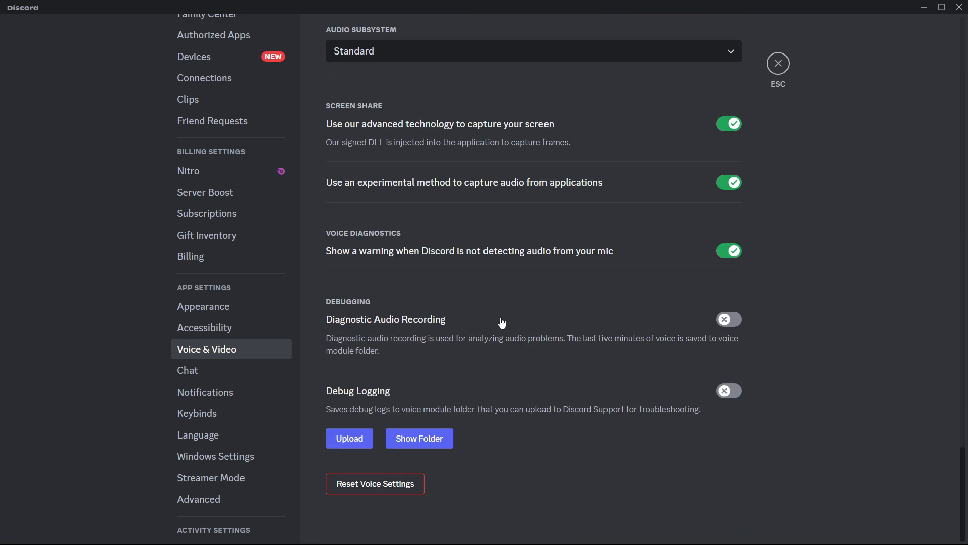
{"action": "mouse_move", "coordinate": [322, 405]}
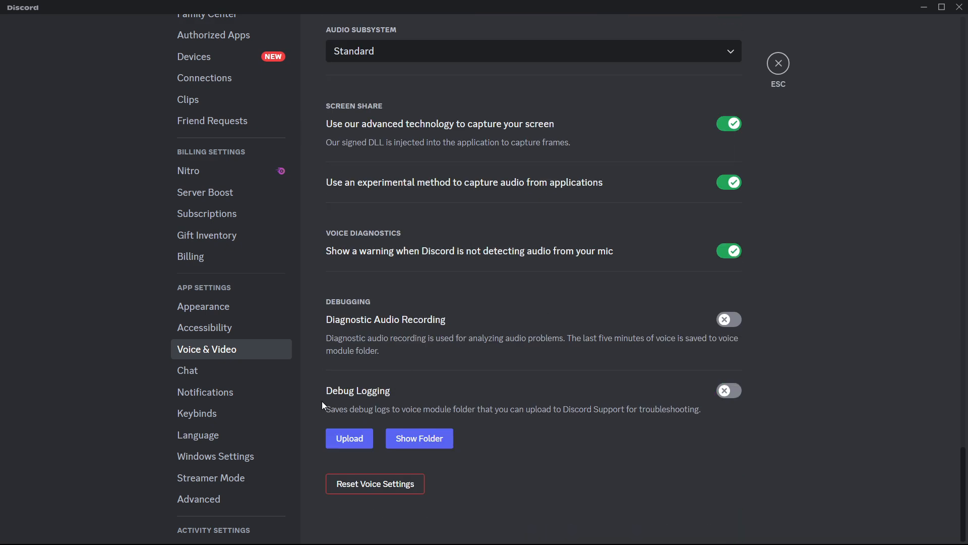
{"action": "mouse_move", "coordinate": [736, 395]}
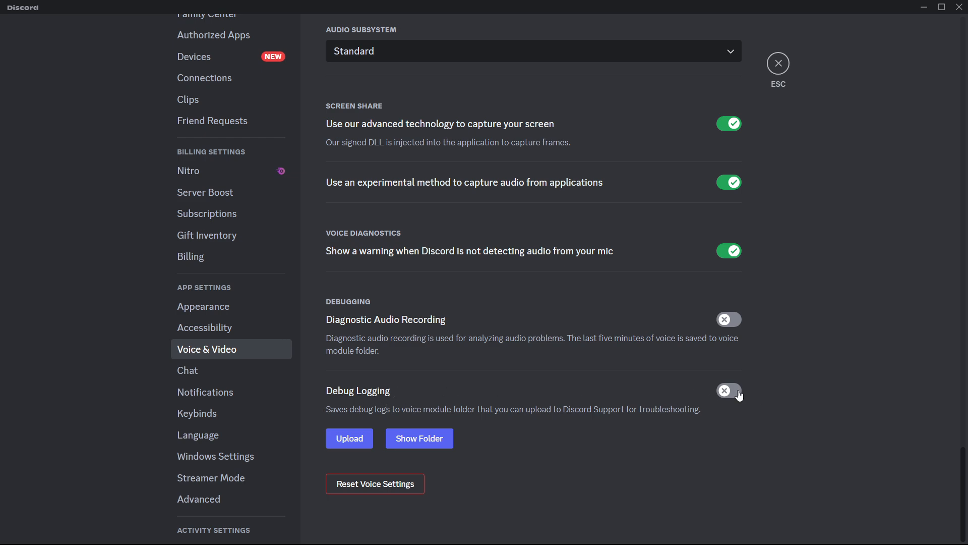
{"action": "mouse_move", "coordinate": [716, 390]}
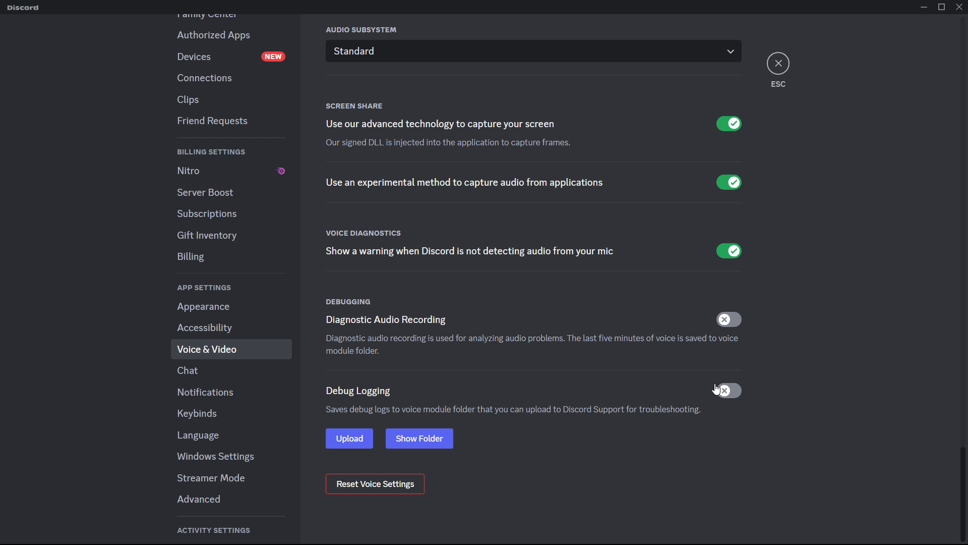
{"action": "mouse_move", "coordinate": [736, 392]}
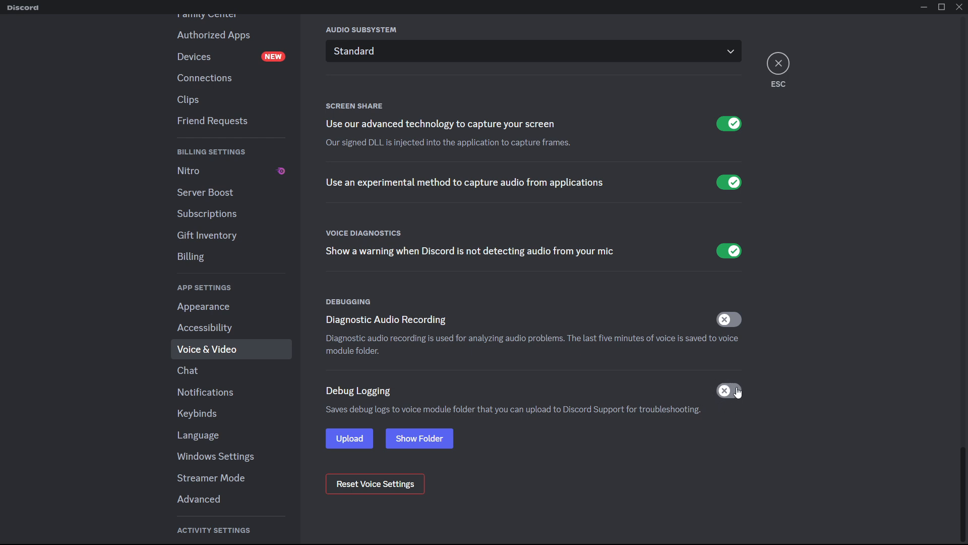
{"action": "mouse_move", "coordinate": [708, 381]}
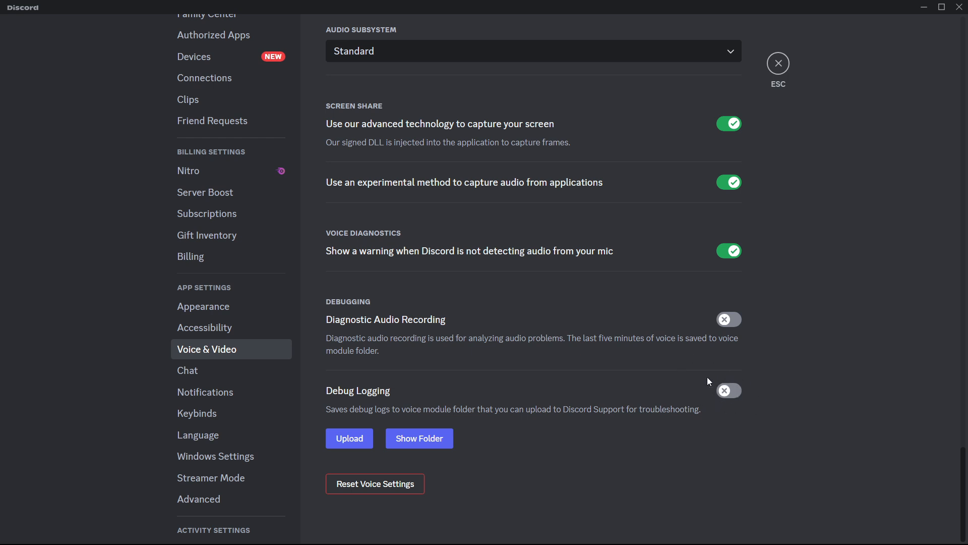
{"action": "mouse_move", "coordinate": [714, 401]}
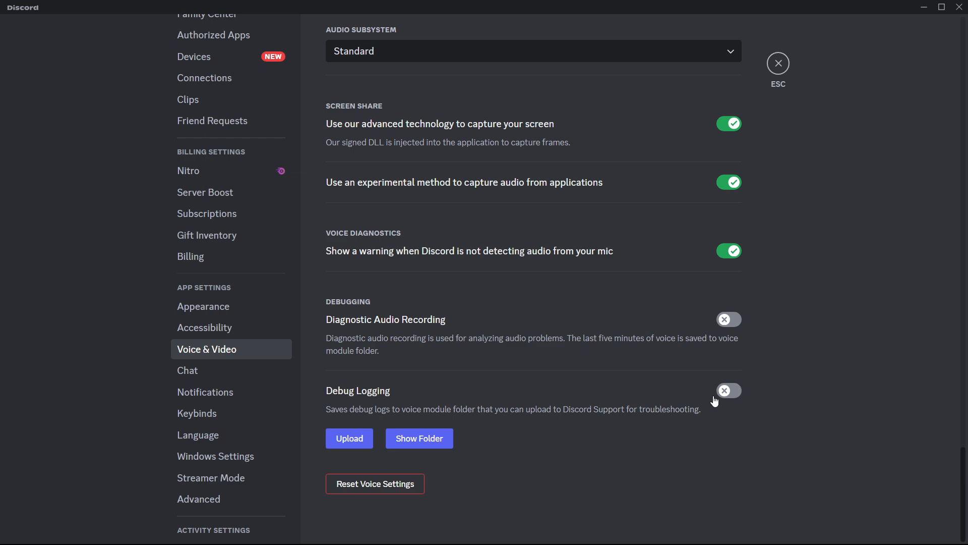
{"action": "mouse_move", "coordinate": [579, 276]}
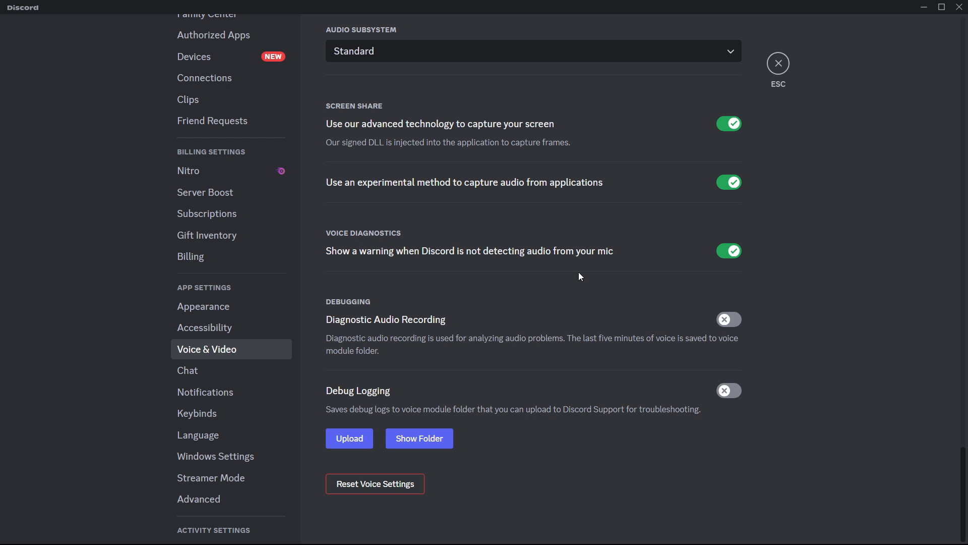
{"action": "mouse_move", "coordinate": [584, 350]}
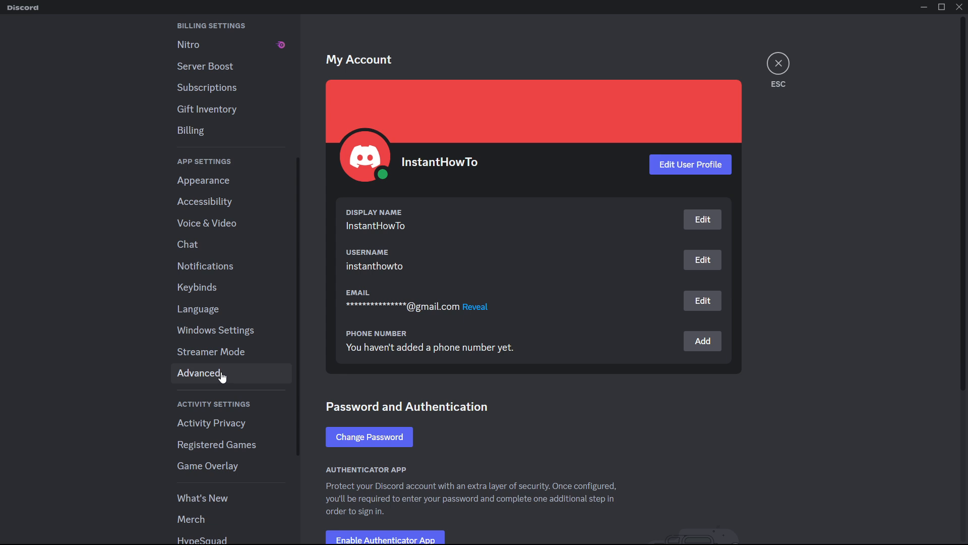
Step: Go to the Advanced app settings where Hardware Acceleration is toggled off
{"action": "left_click", "coordinate": [199, 372]}
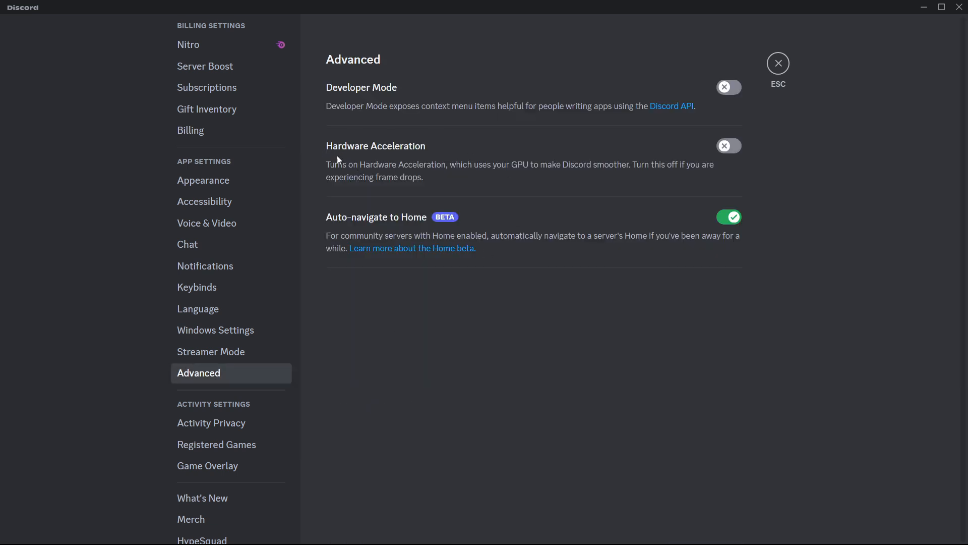
{"action": "mouse_move", "coordinate": [517, 162]}
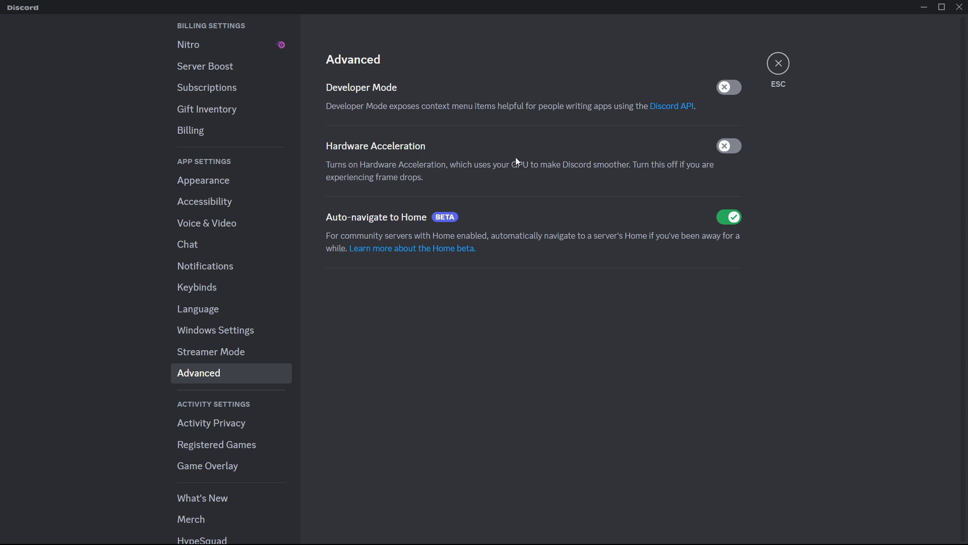
{"action": "mouse_move", "coordinate": [640, 172]}
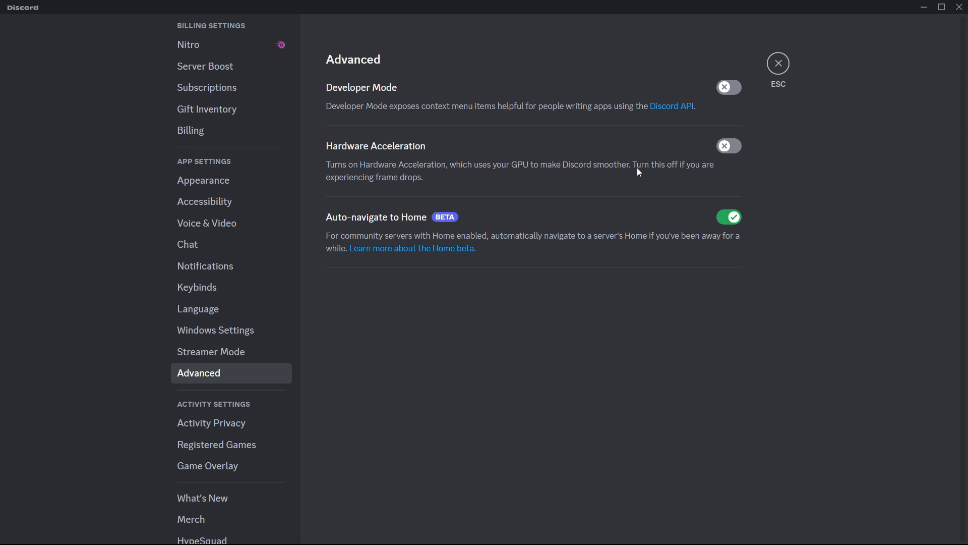
{"action": "mouse_move", "coordinate": [438, 184]}
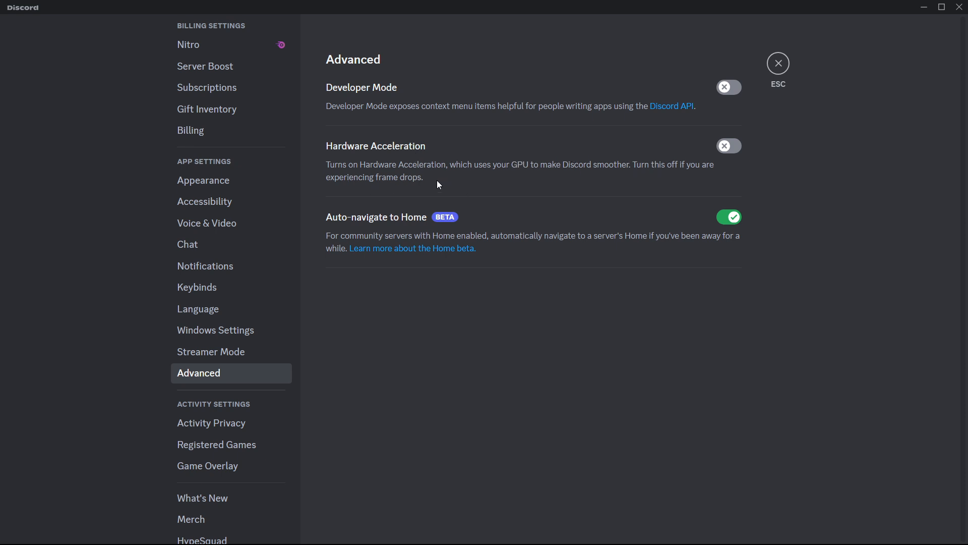
{"action": "mouse_move", "coordinate": [665, 177]}
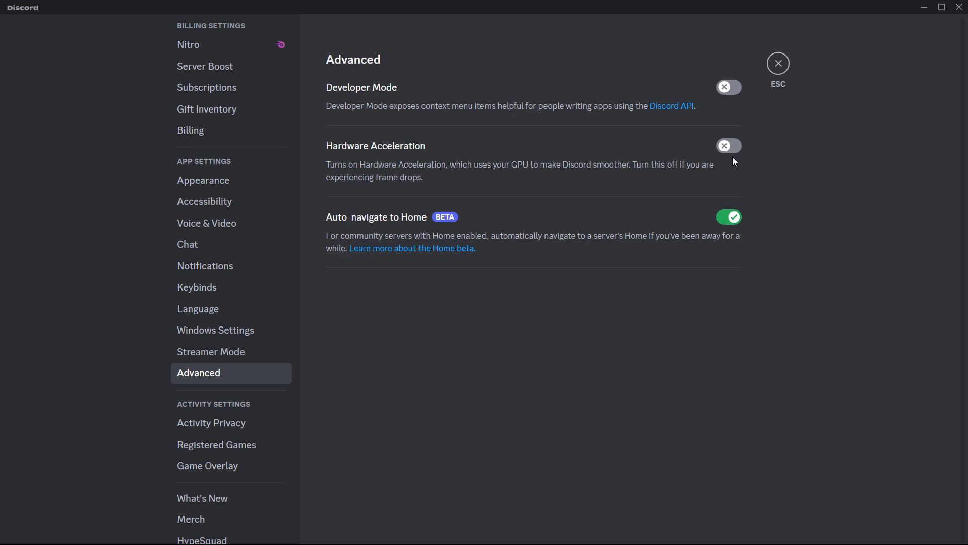
{"action": "mouse_move", "coordinate": [747, 158]}
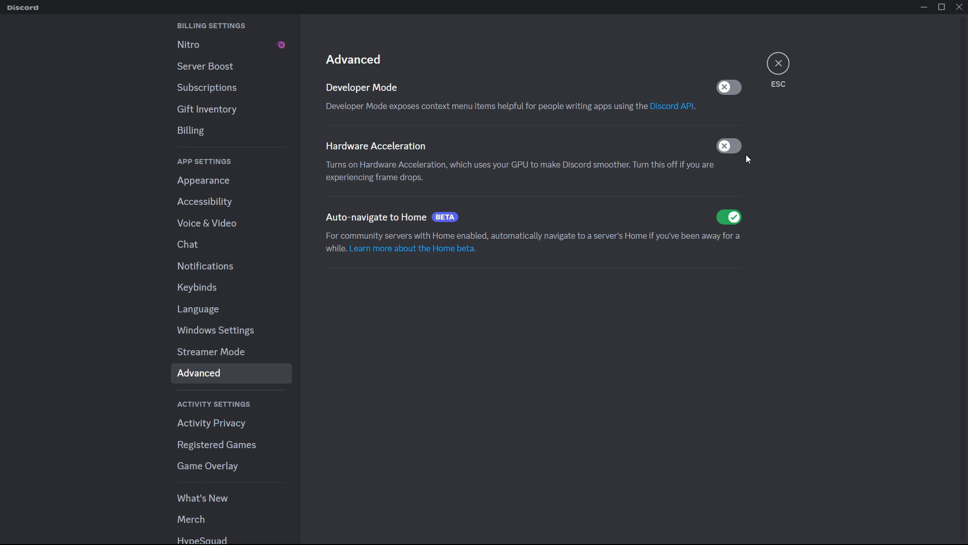
{"action": "mouse_move", "coordinate": [716, 137]}
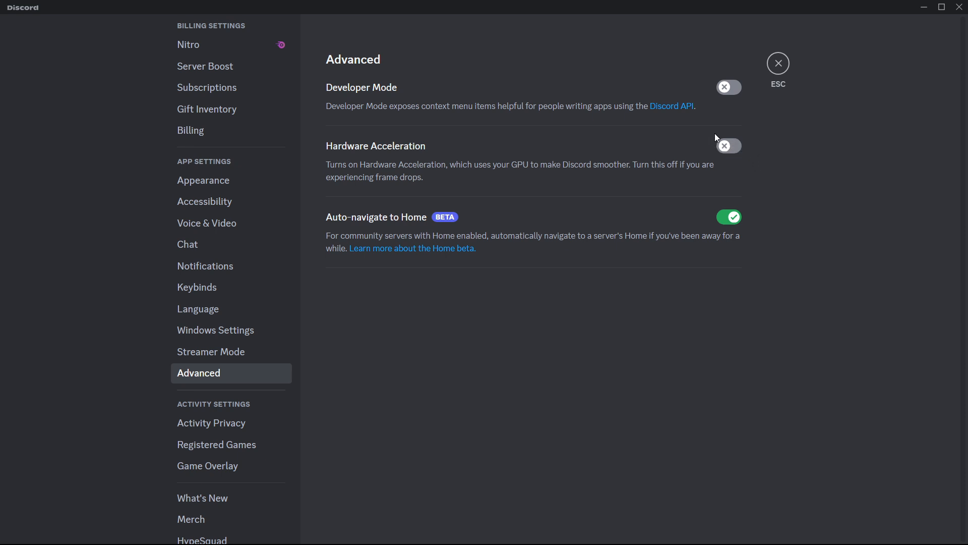
{"action": "mouse_move", "coordinate": [734, 134]}
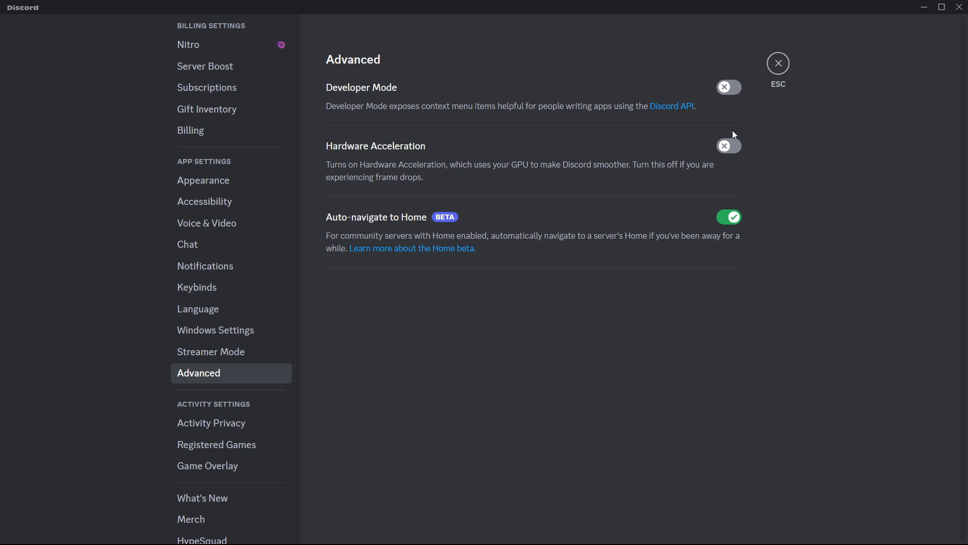
{"action": "mouse_move", "coordinate": [729, 167]}
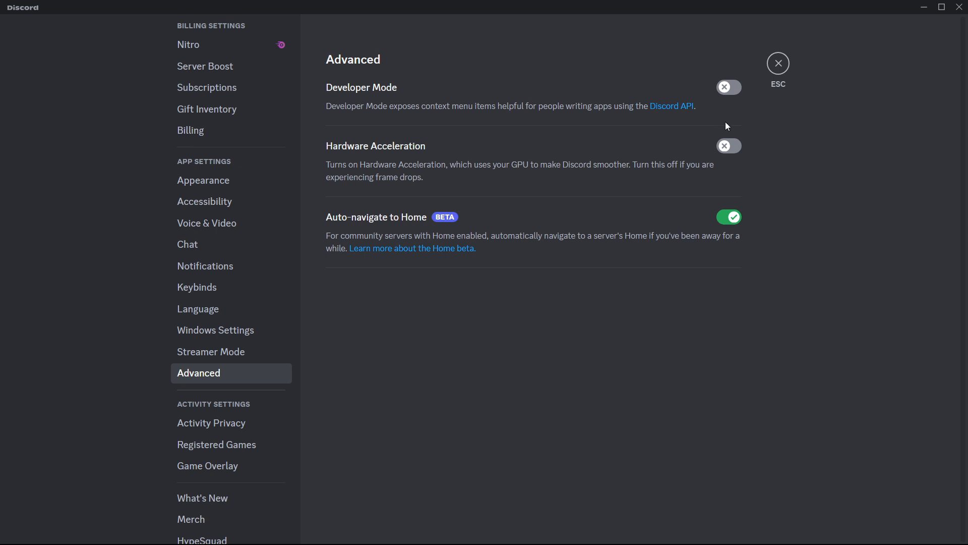
{"action": "mouse_move", "coordinate": [537, 160]}
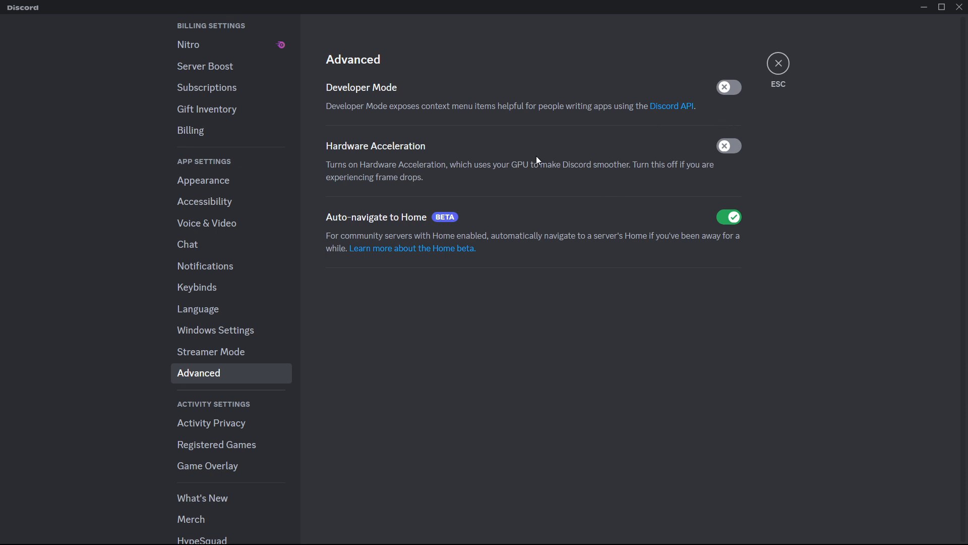
{"action": "mouse_move", "coordinate": [564, 133]}
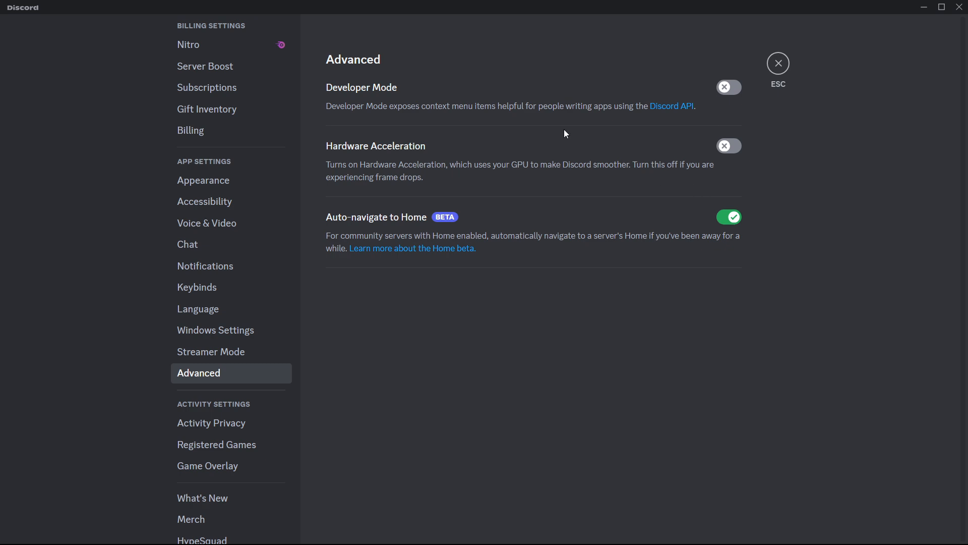
{"action": "mouse_move", "coordinate": [778, 63]}
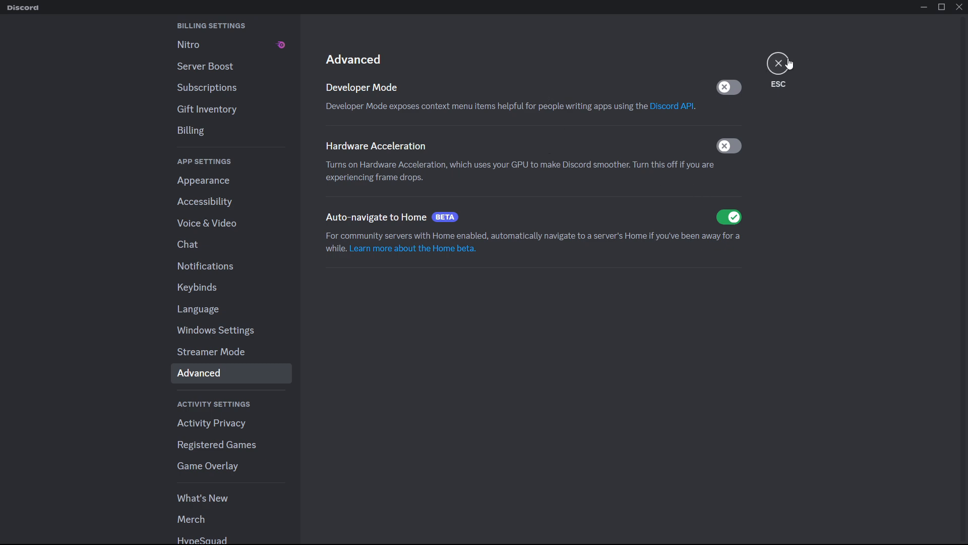
{"action": "mouse_move", "coordinate": [540, 224]}
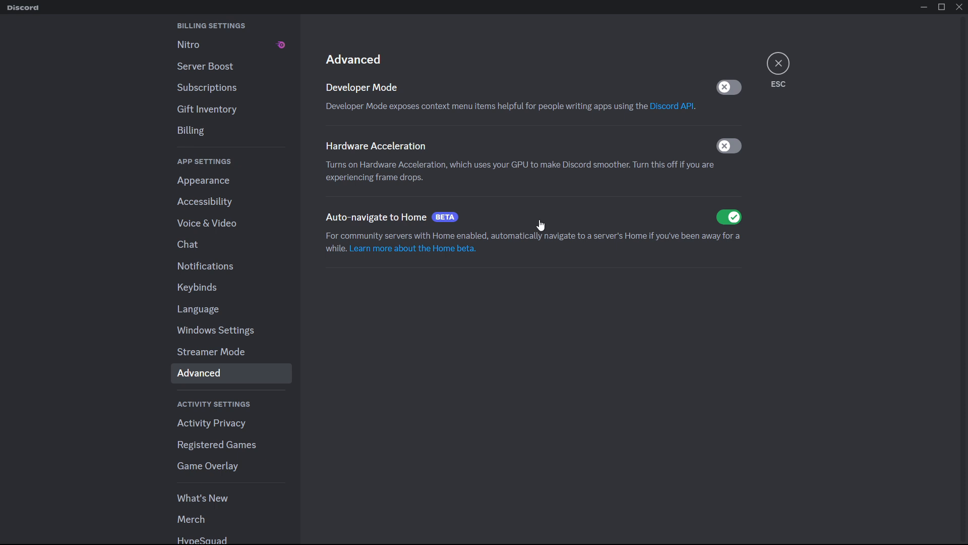
{"action": "mouse_move", "coordinate": [518, 290]}
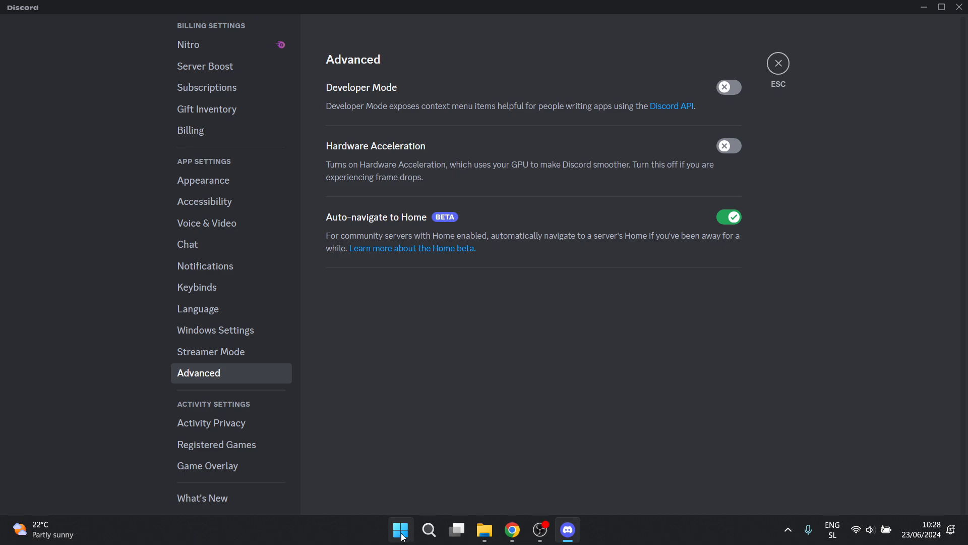
{"action": "mouse_move", "coordinate": [400, 529]}
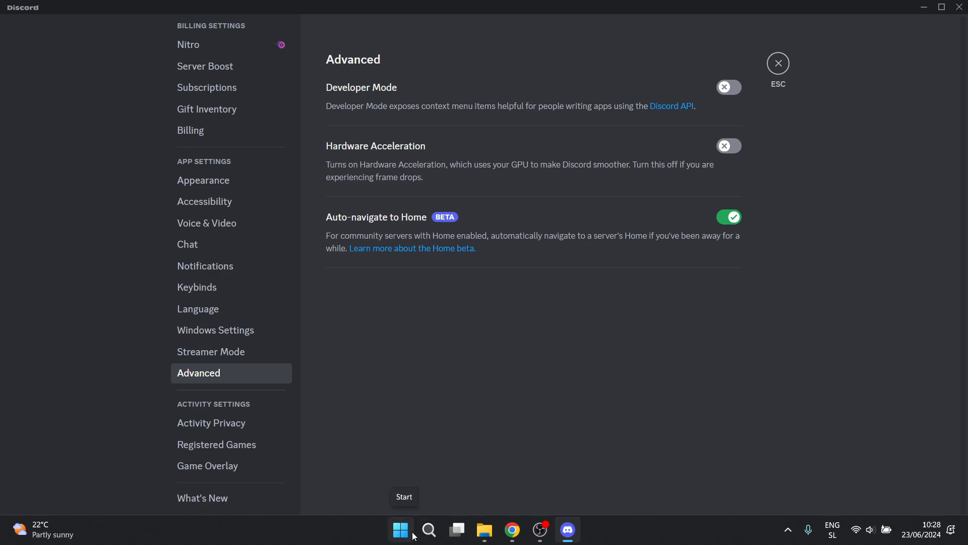
Step: Search Windows for 'discord' and open the actions menu for the Discord app result
{"action": "left_click", "coordinate": [427, 529]}
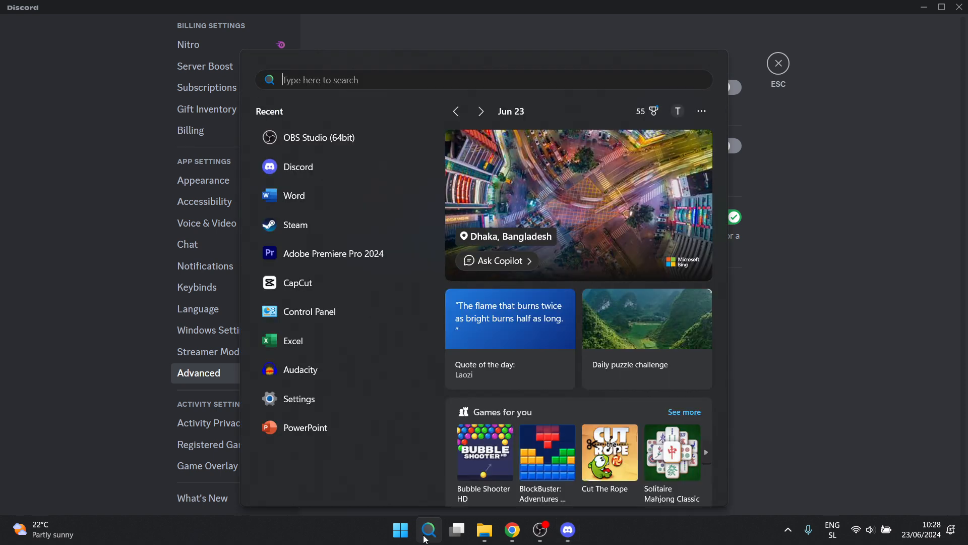
{"action": "type", "text": "discord"}
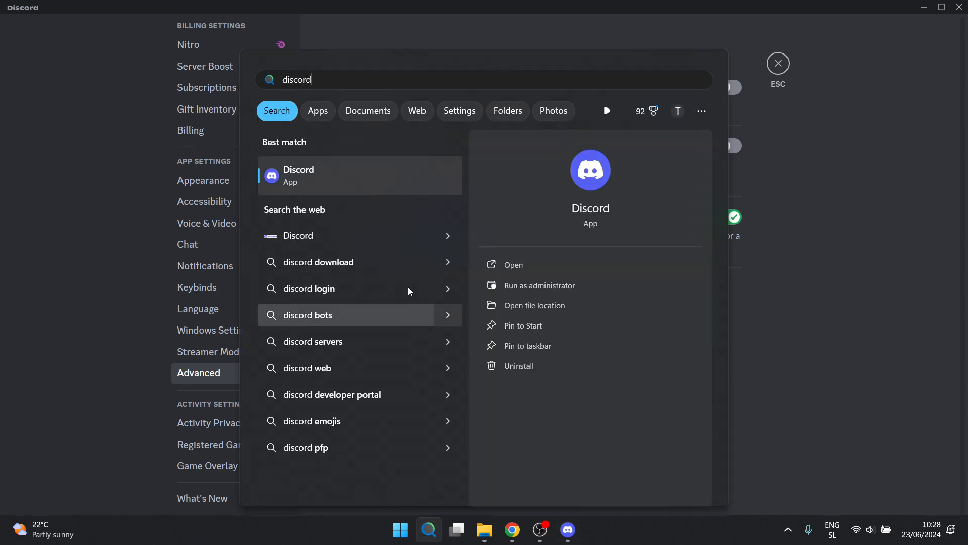
{"action": "right_click", "coordinate": [299, 176]}
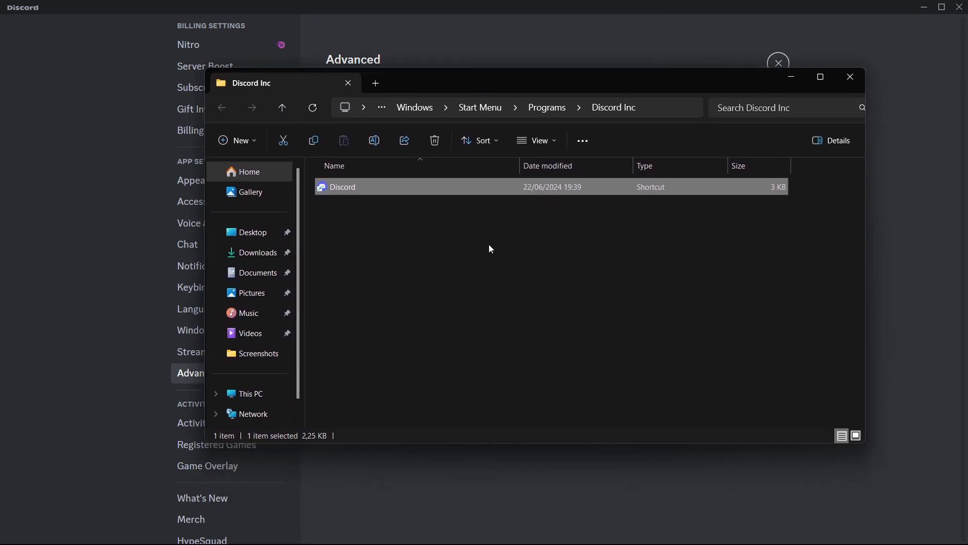
{"action": "mouse_move", "coordinate": [653, 197]}
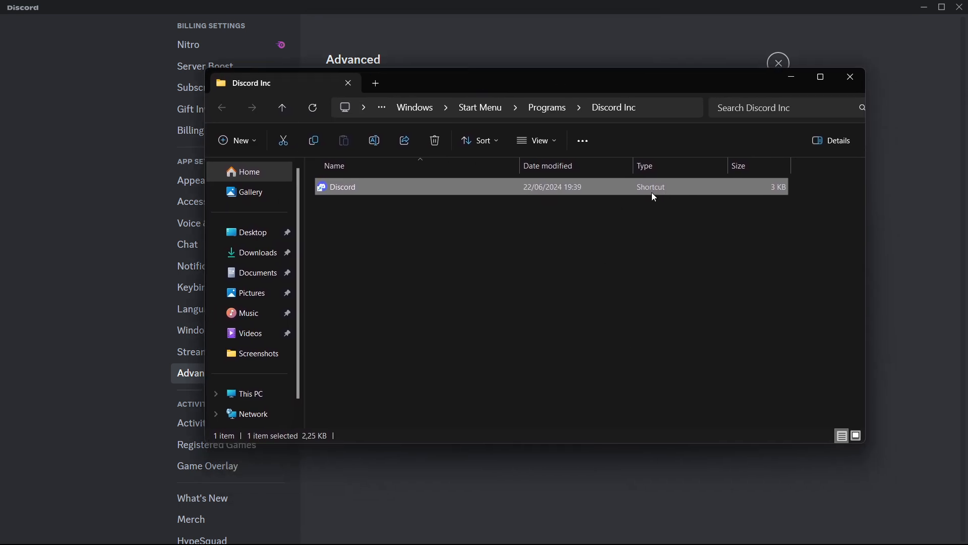
{"action": "mouse_move", "coordinate": [362, 189]}
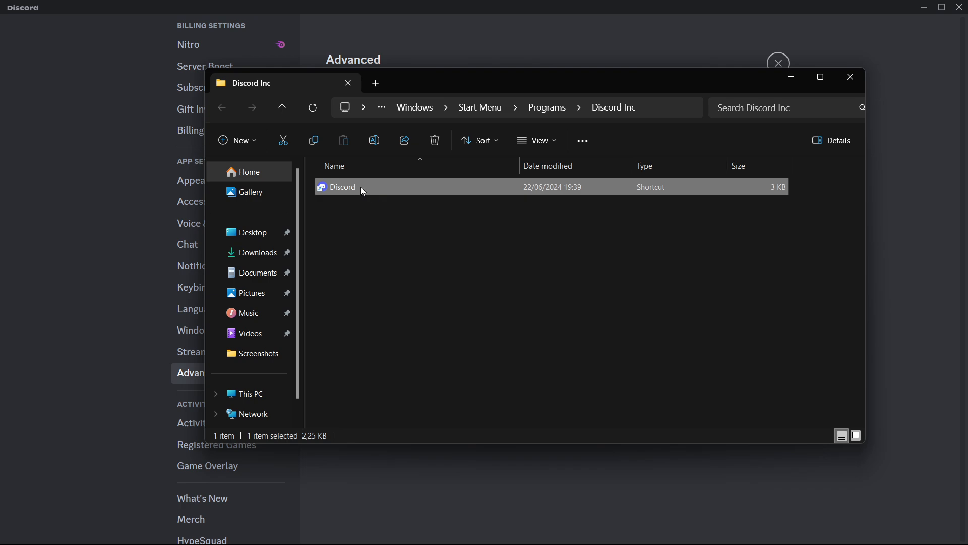
Step: Follow the Discord shortcut to its AppData\Local install folder and select app-1.0.9151
{"action": "right_click", "coordinate": [342, 187]}
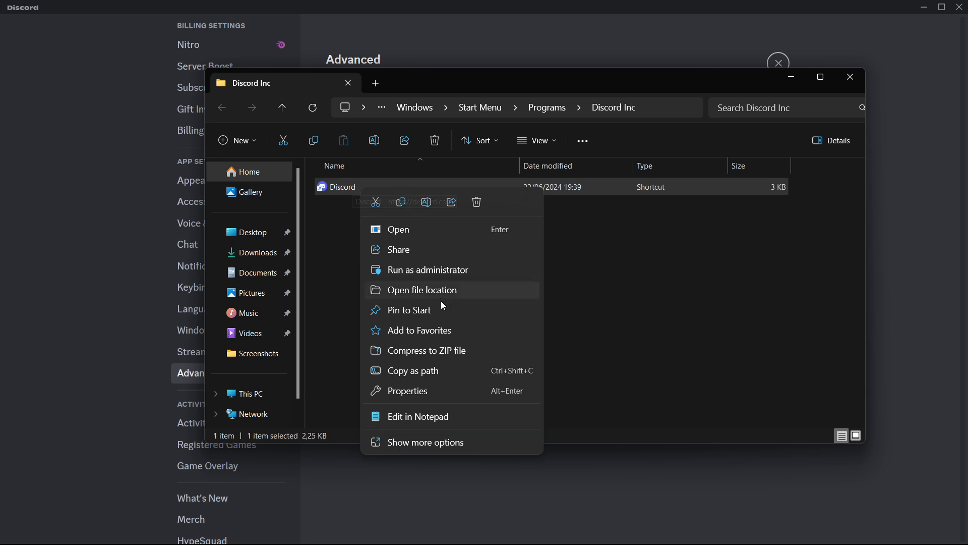
{"action": "left_click", "coordinate": [424, 290]}
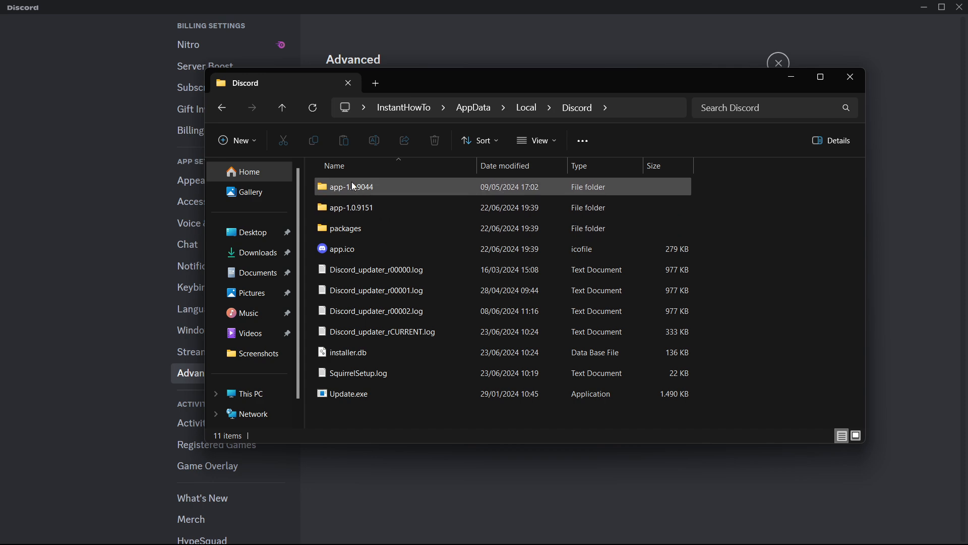
{"action": "left_click", "coordinate": [350, 207]}
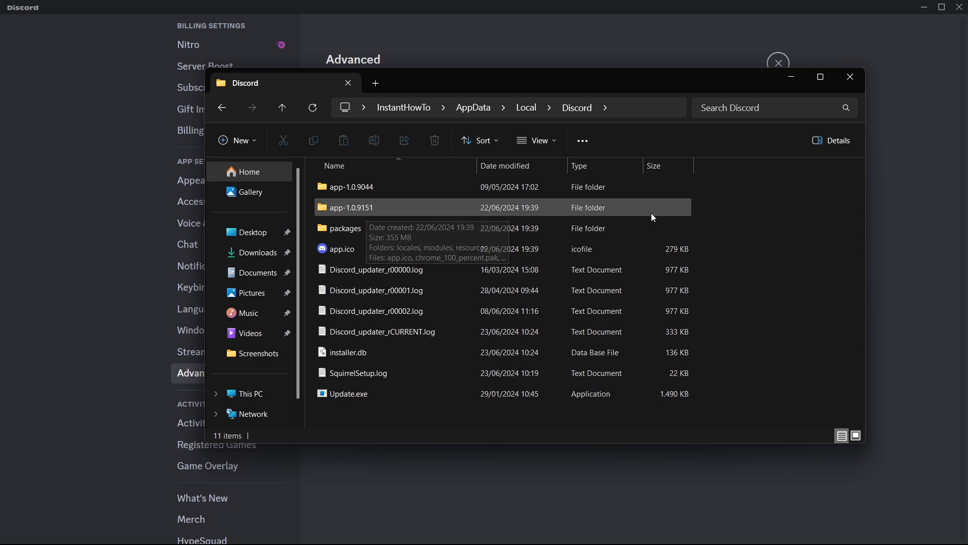
{"action": "mouse_move", "coordinate": [683, 208]}
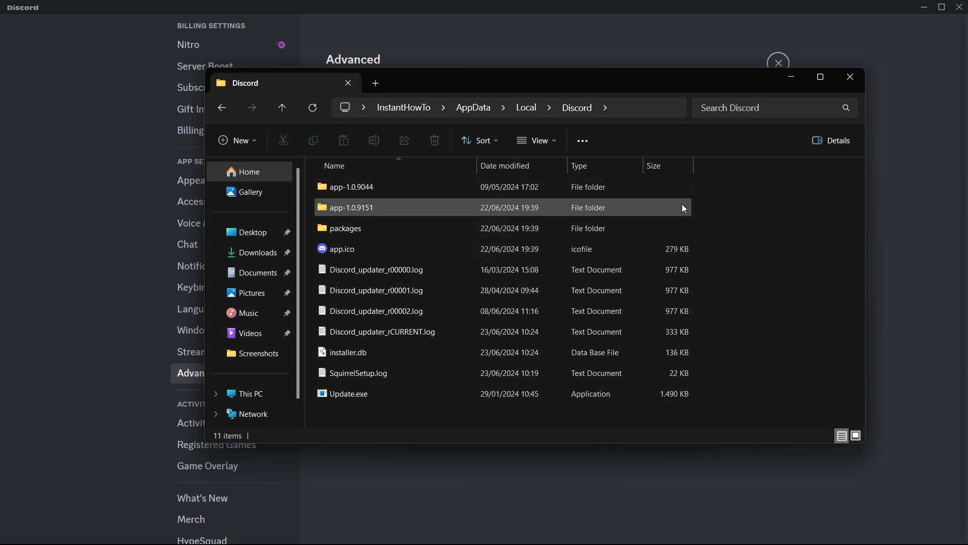
{"action": "mouse_move", "coordinate": [467, 212]}
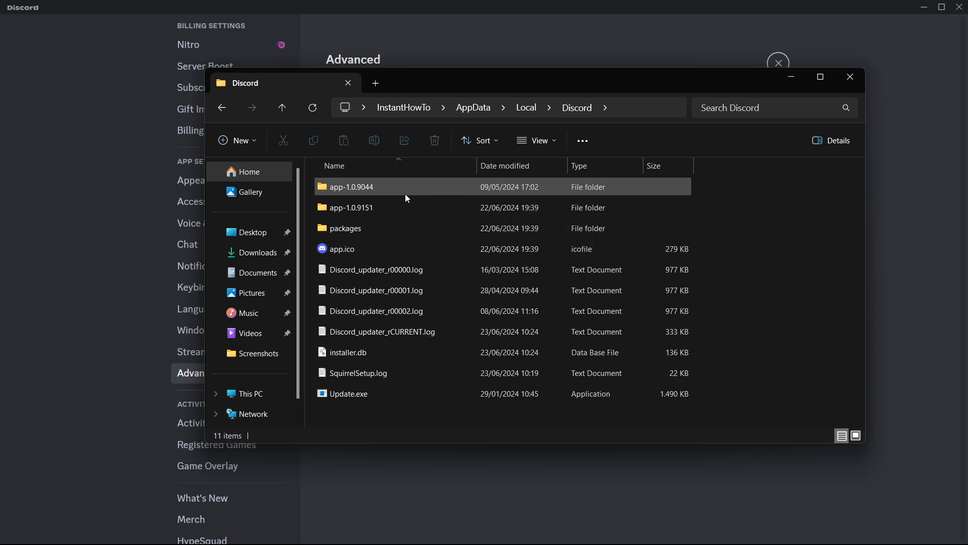
Step: Enter the app-1.0.9151 folder and select the Discord.exe application
{"action": "double_click", "coordinate": [352, 206]}
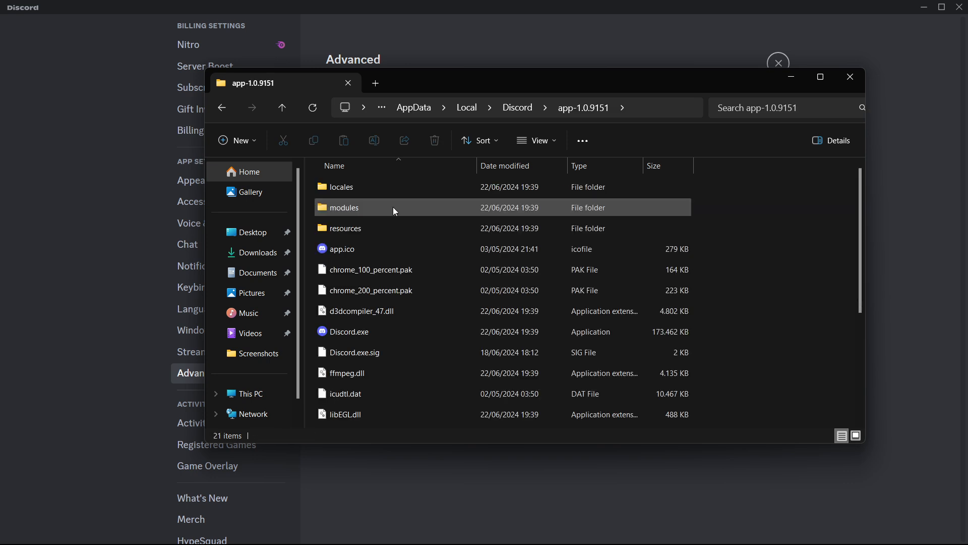
{"action": "left_click", "coordinate": [348, 331]}
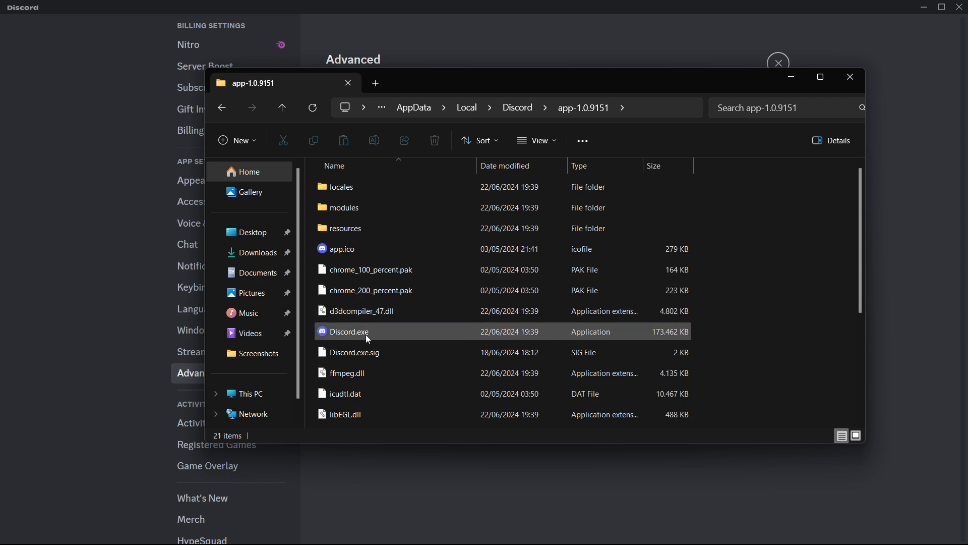
{"action": "mouse_move", "coordinate": [687, 337]}
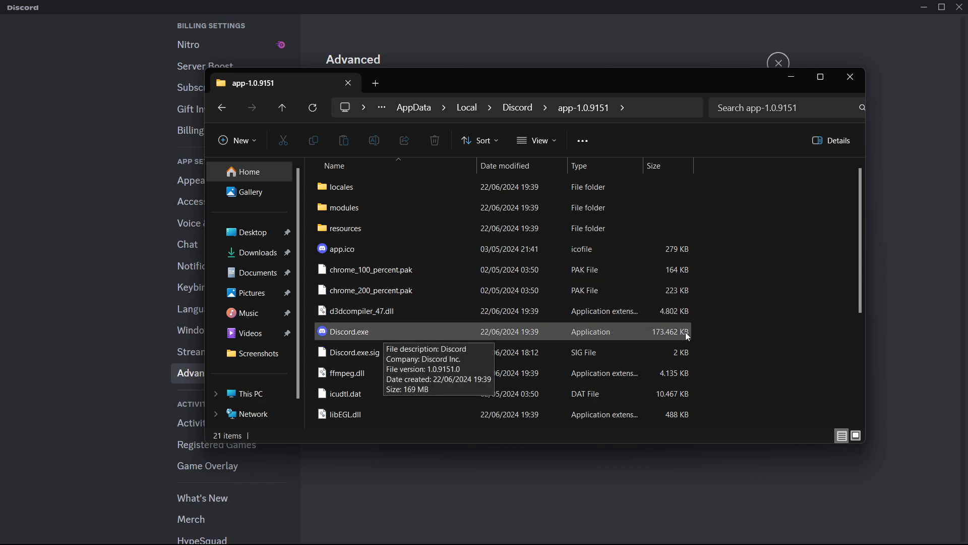
{"action": "left_click", "coordinate": [342, 248]}
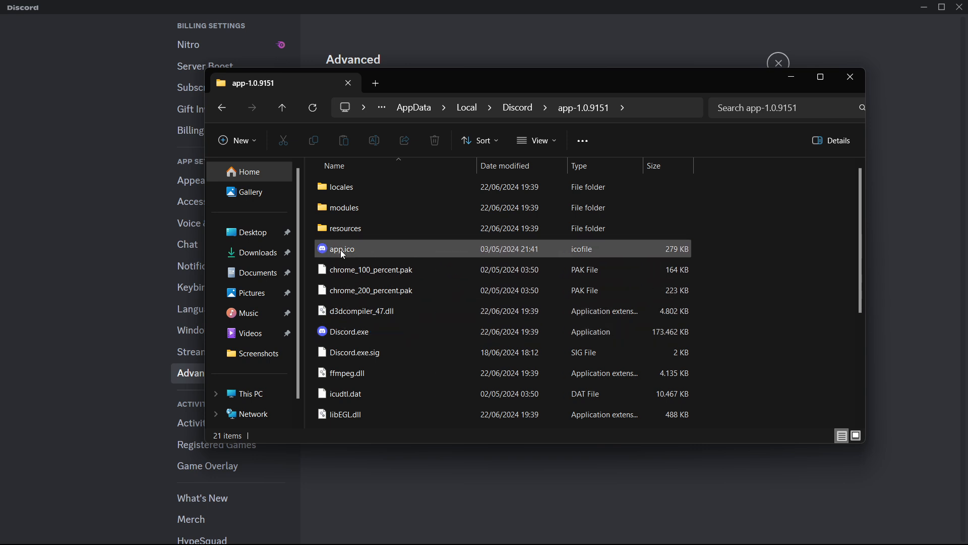
{"action": "mouse_move", "coordinate": [370, 257]}
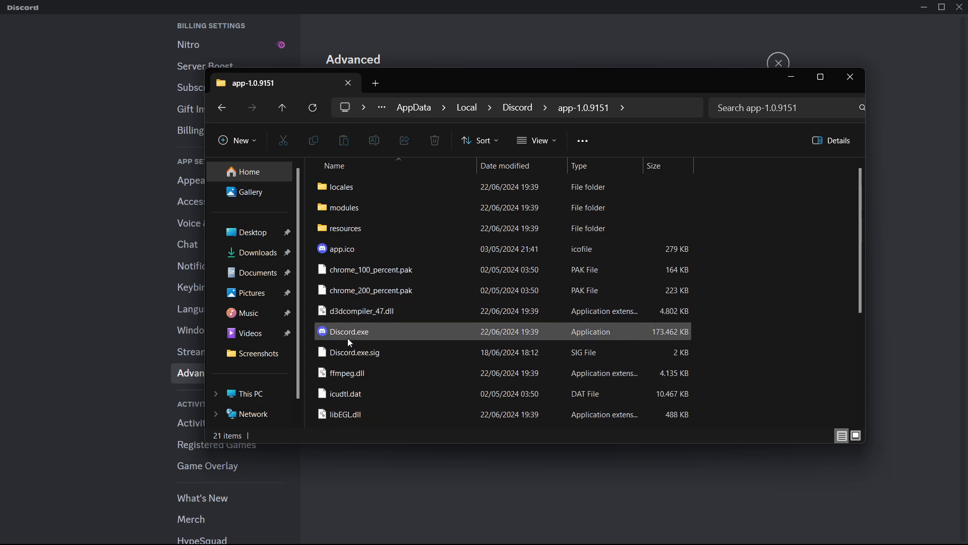
Step: Open Discord.exe's Properties via Show more options in its context menu
{"action": "right_click", "coordinate": [348, 332]}
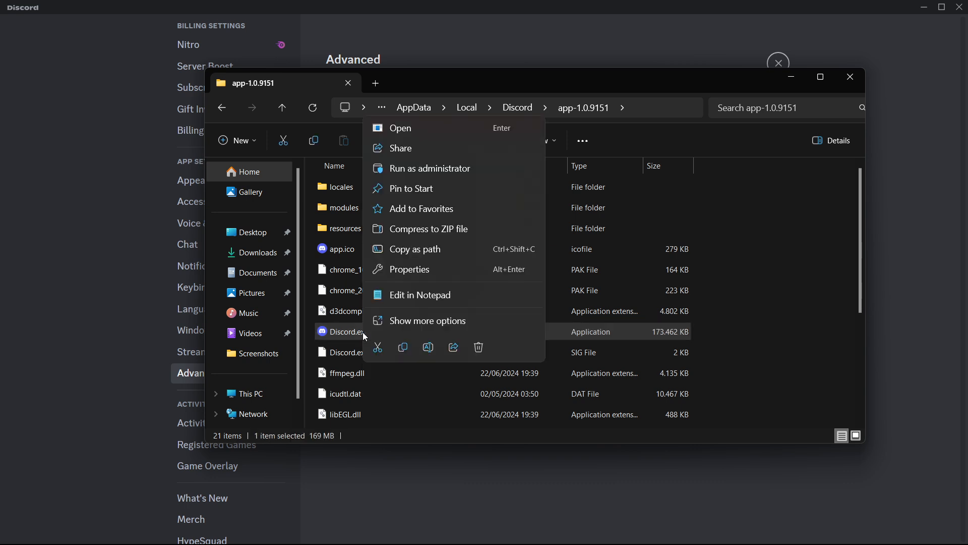
{"action": "left_click", "coordinate": [427, 321]}
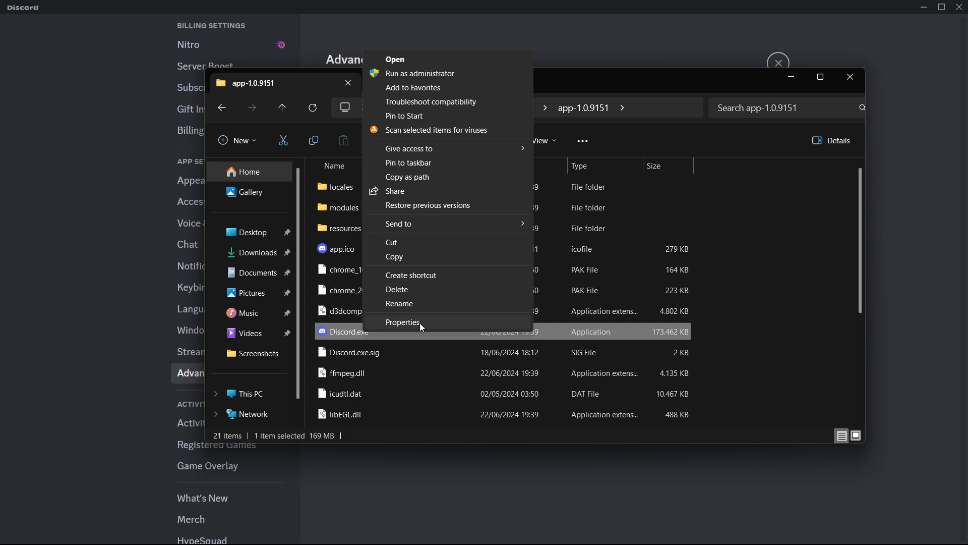
{"action": "left_click", "coordinate": [404, 322]}
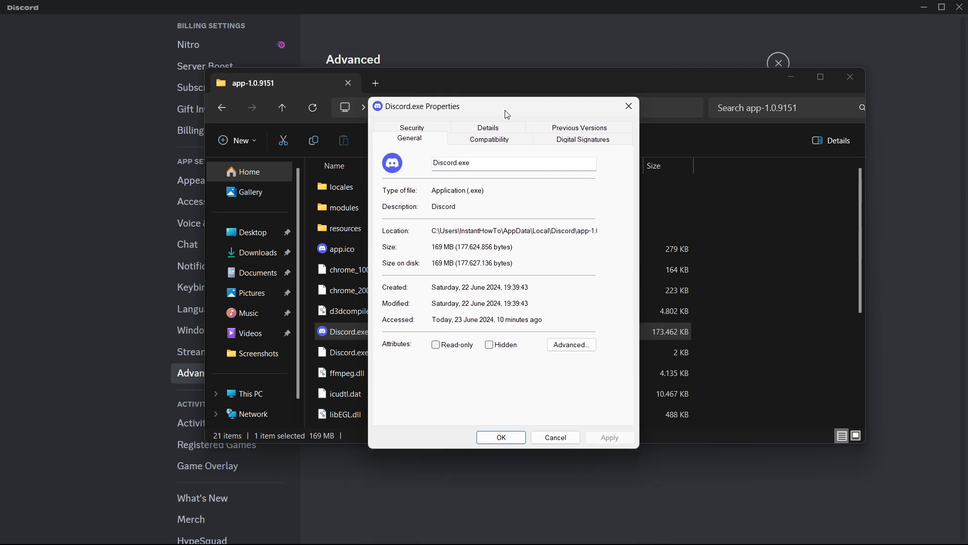
{"action": "mouse_move", "coordinate": [484, 145]}
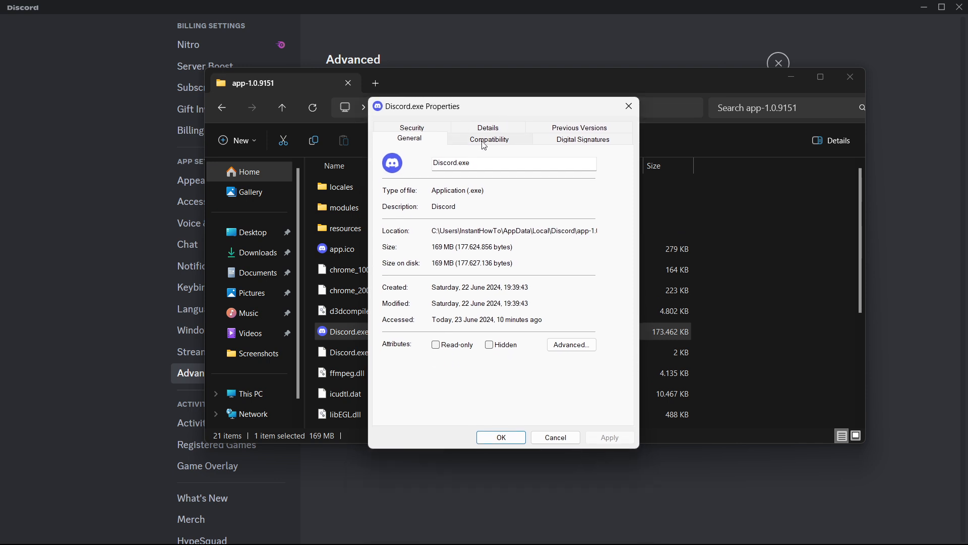
Step: Switch the Discord.exe Properties dialog to the Compatibility tab
{"action": "left_click", "coordinate": [488, 140]}
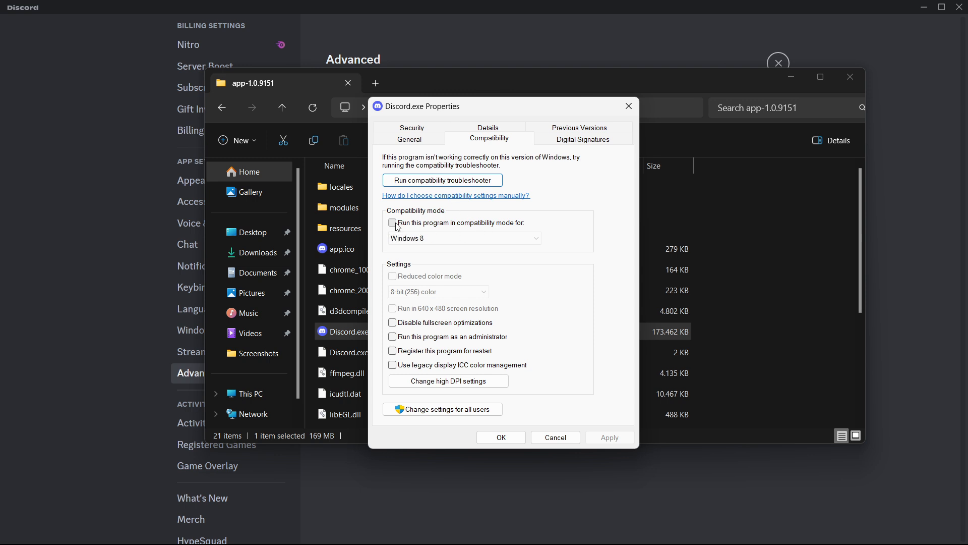
Step: Enable Windows 8 compatibility mode and Run as administrator for Discord.exe, then apply
{"action": "left_click", "coordinate": [392, 222]}
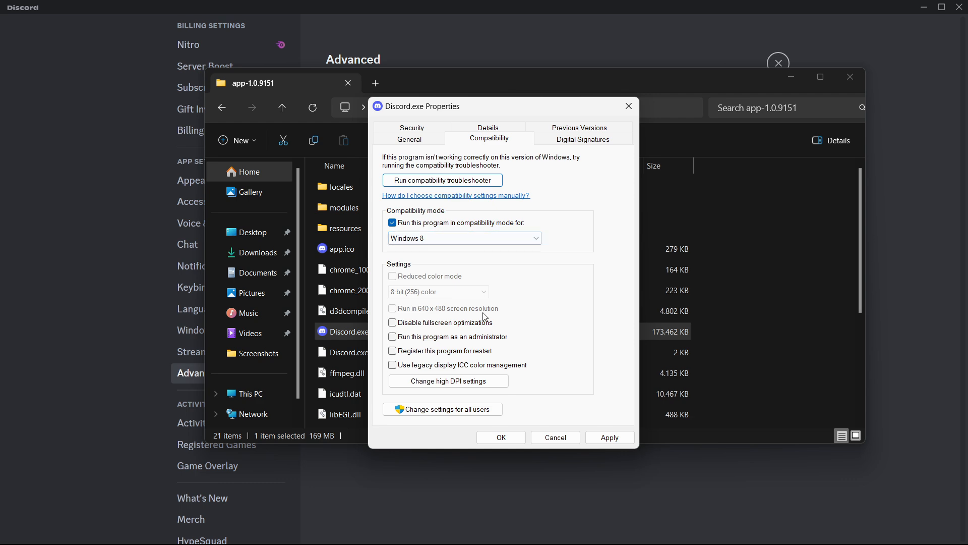
{"action": "left_click", "coordinate": [392, 337]}
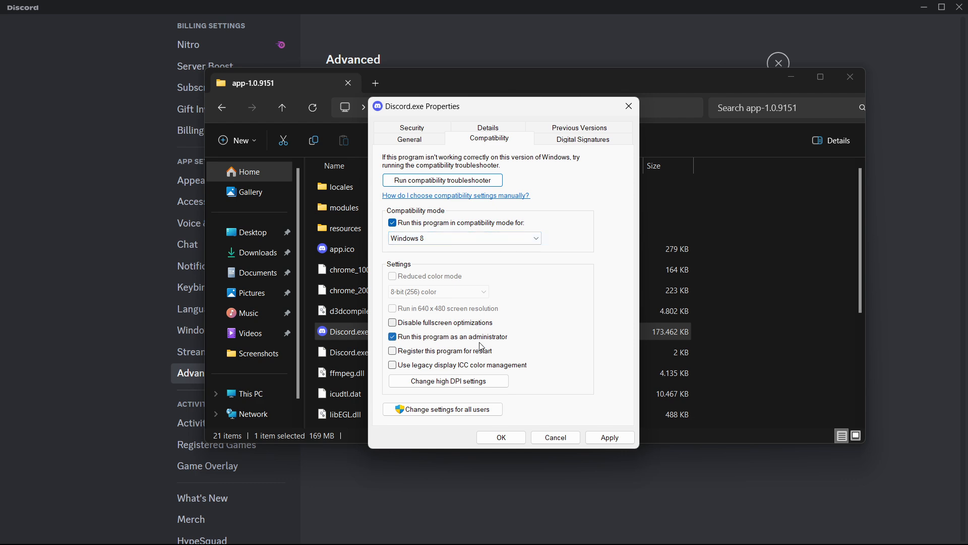
{"action": "mouse_move", "coordinate": [615, 413]}
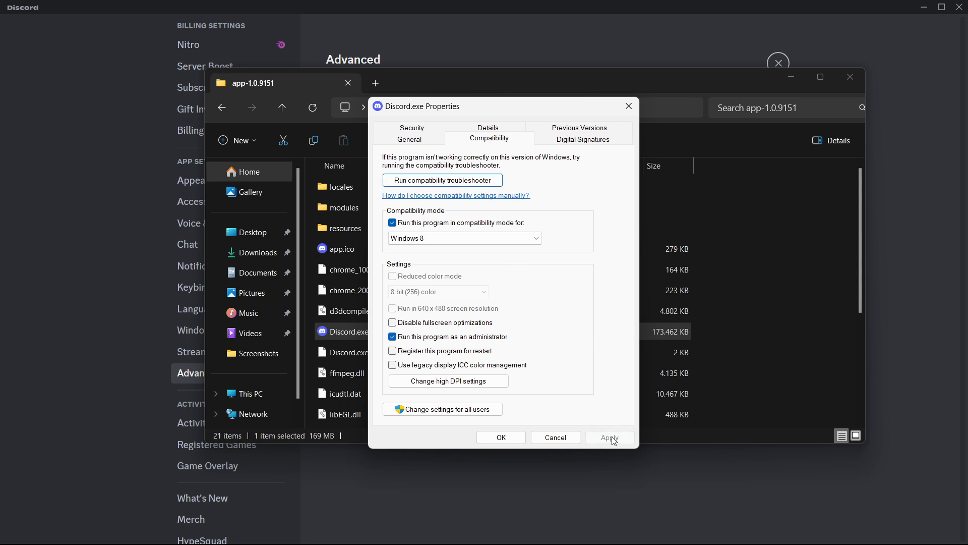
{"action": "left_click", "coordinate": [609, 437]}
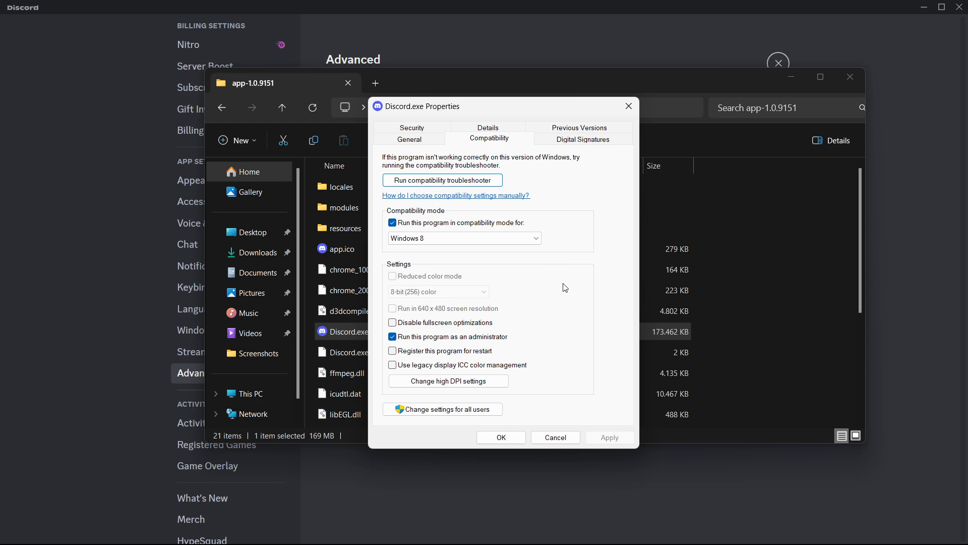